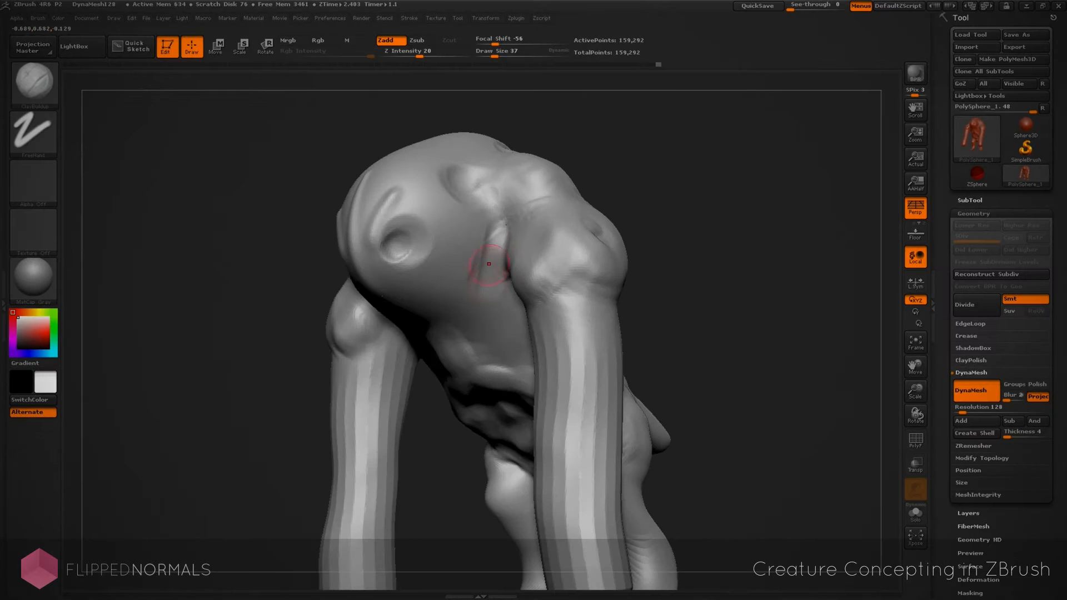
# Step: Rotate the ZBrush creature concept sculpt to view its back, shoulder and leg outline overlay
pyautogui.moveTo(488, 264); pyautogui.dragTo(488, 246)
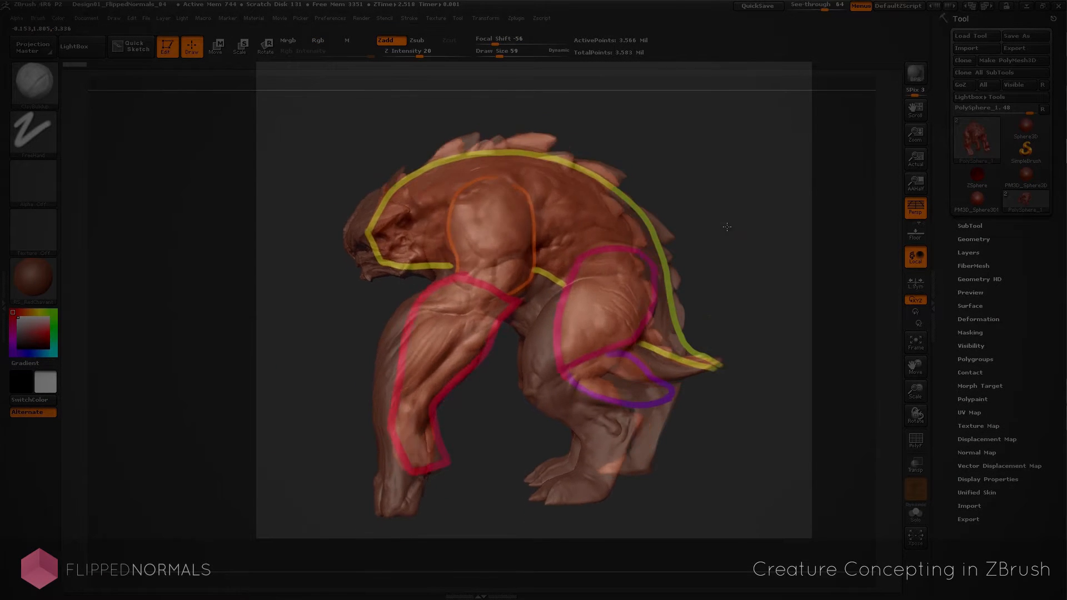
pyautogui.moveTo(727, 227); pyautogui.dragTo(593, 197)
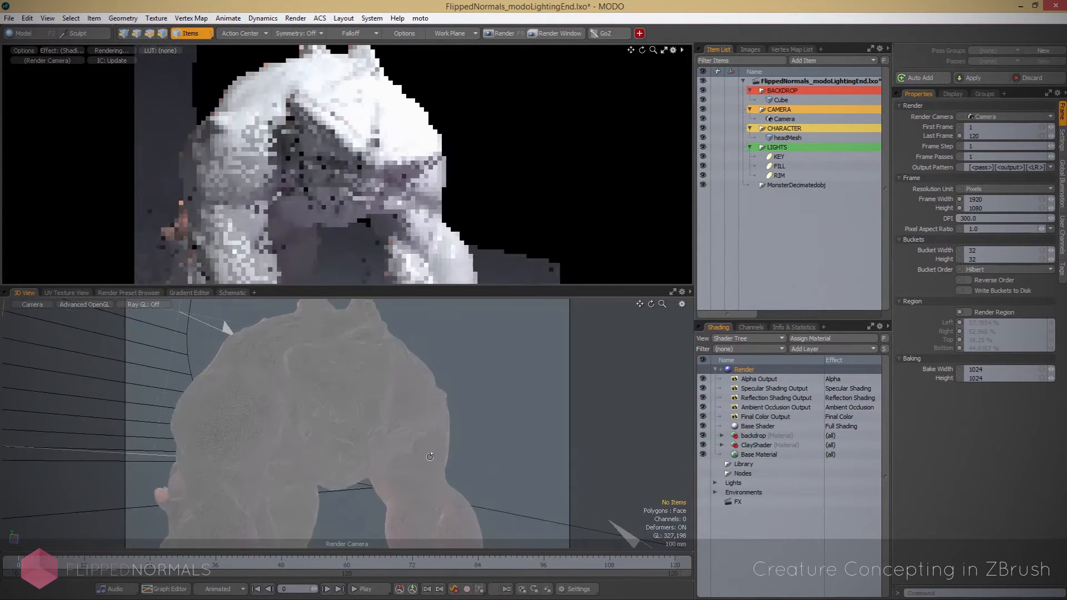
# Step: Start a MODO render preview of MonsterDecimated under key, fill and rim lights
pyautogui.click(779, 156)
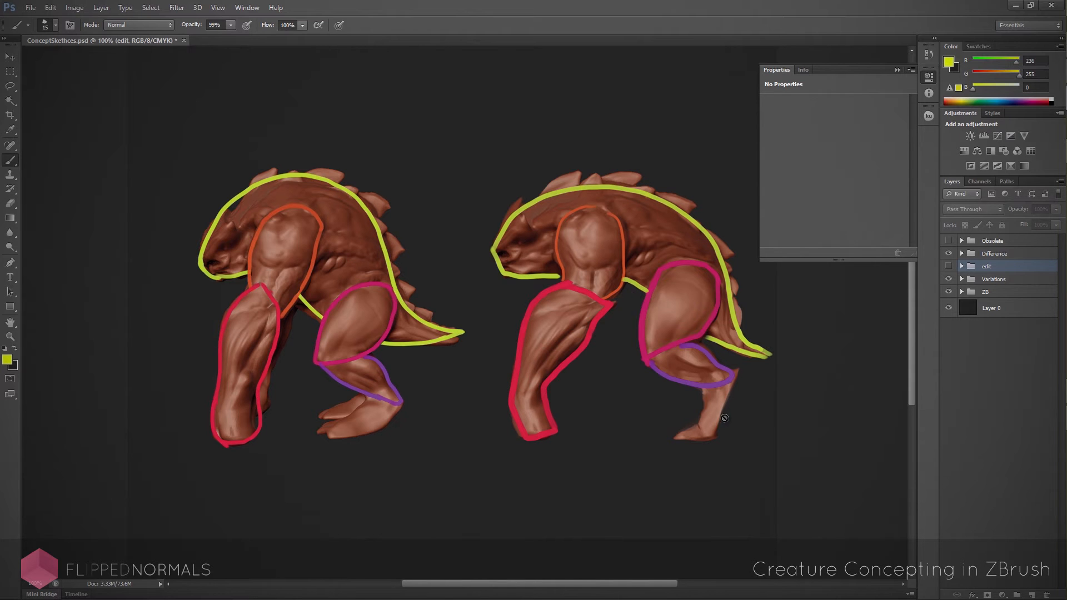
pyautogui.moveTo(430, 507)
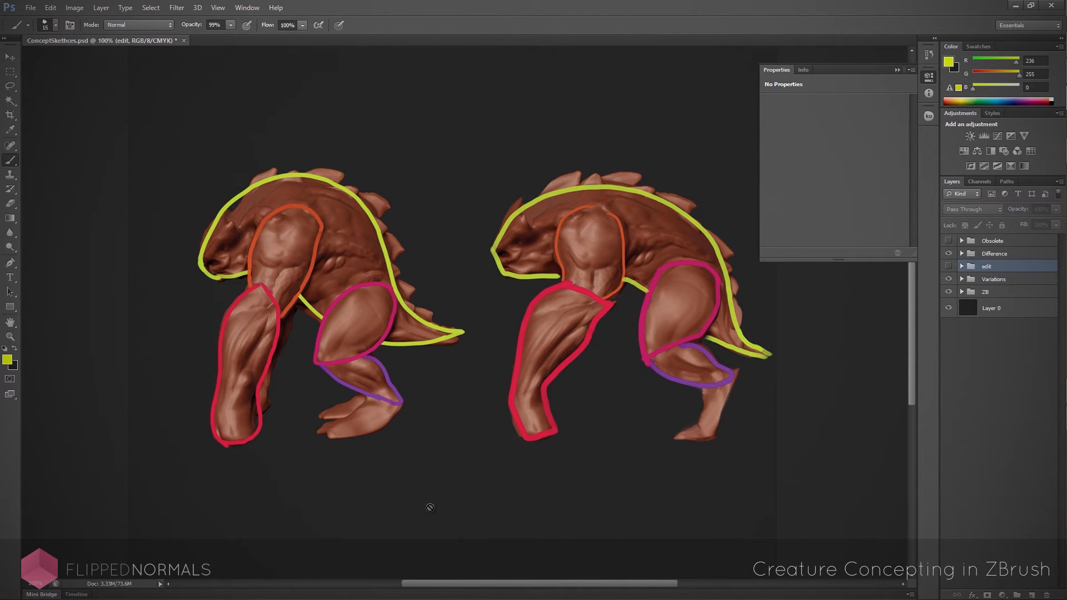
# Step: Switch from ConceptSketches to the MonsterComp01.psd tab showing the painted head close-up
pyautogui.click(543, 40)
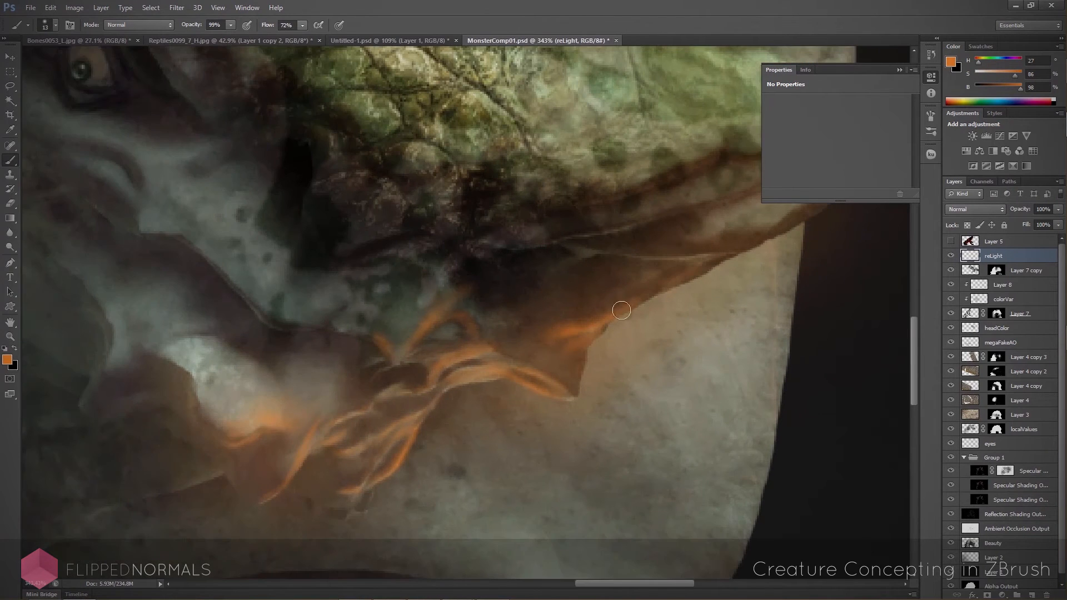